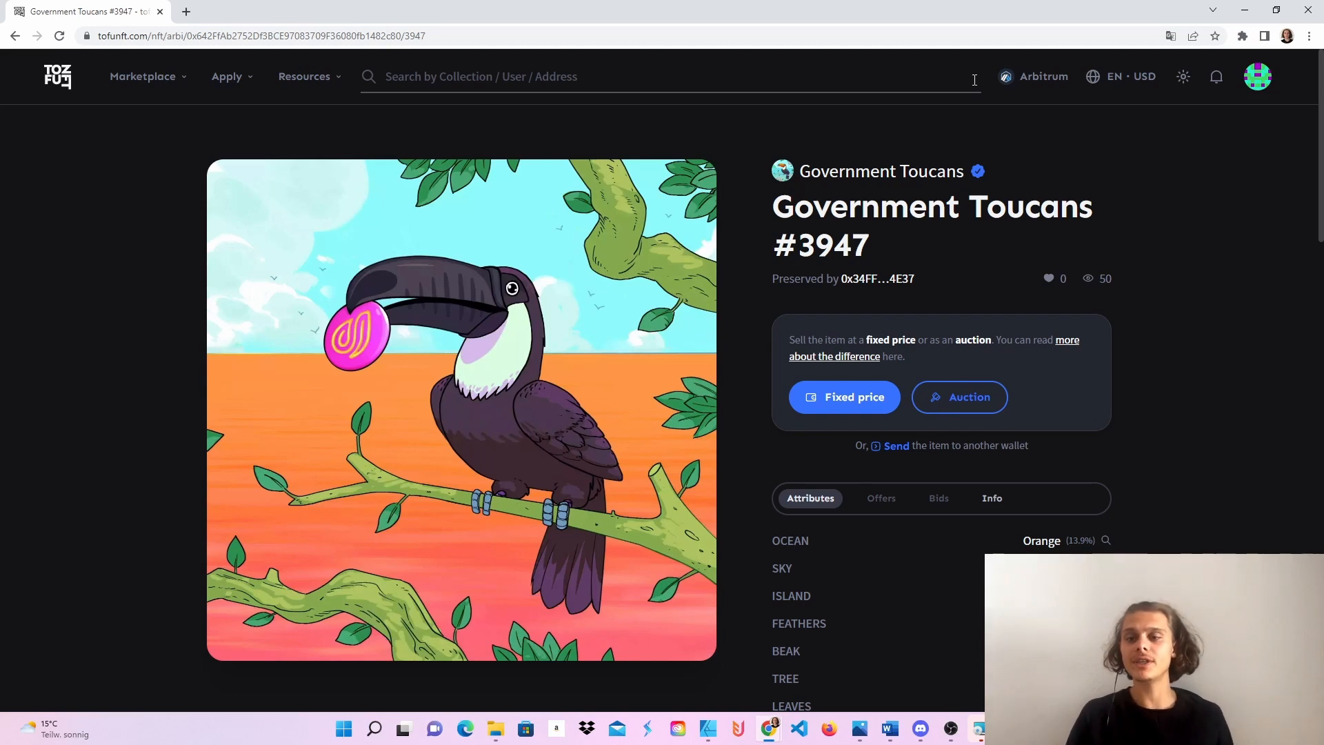
Switch the marketplace to the Arbitrum network to reach the Cool Bulu #1 listing
click(1042, 76)
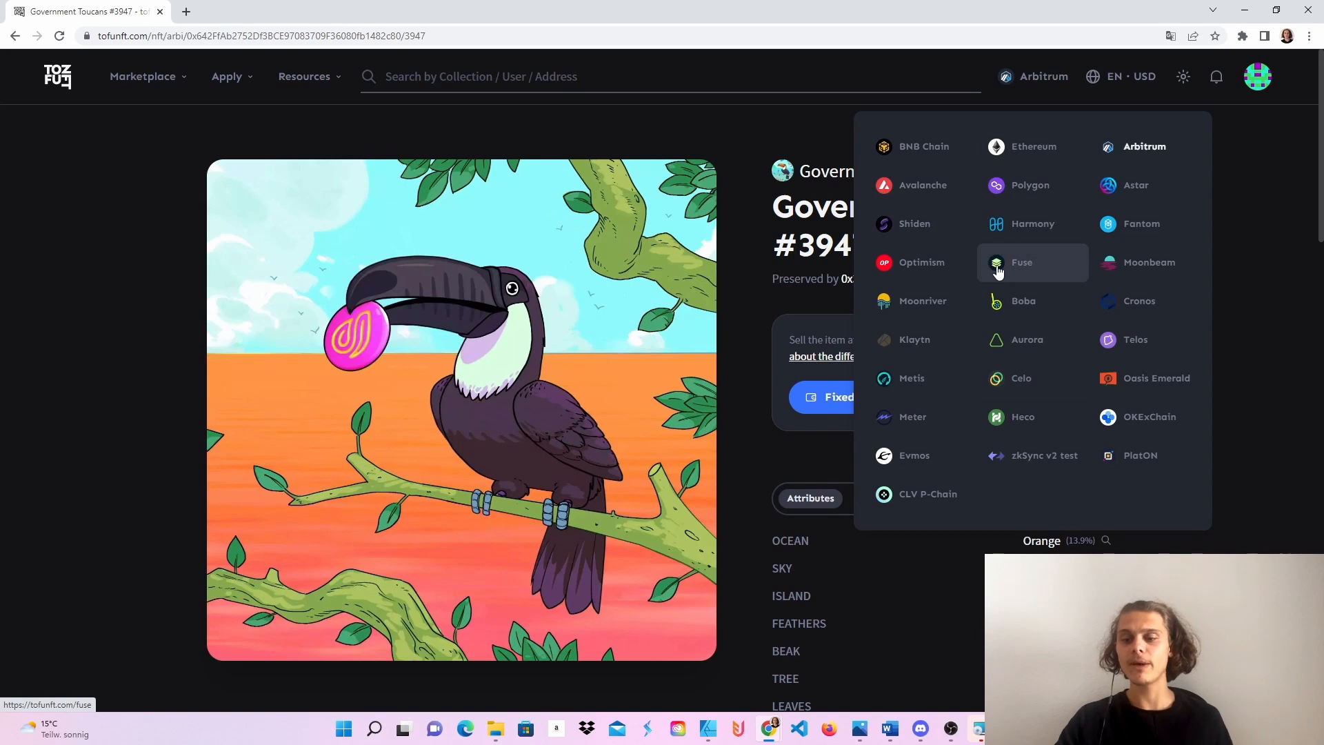
mouse_move(1032, 455)
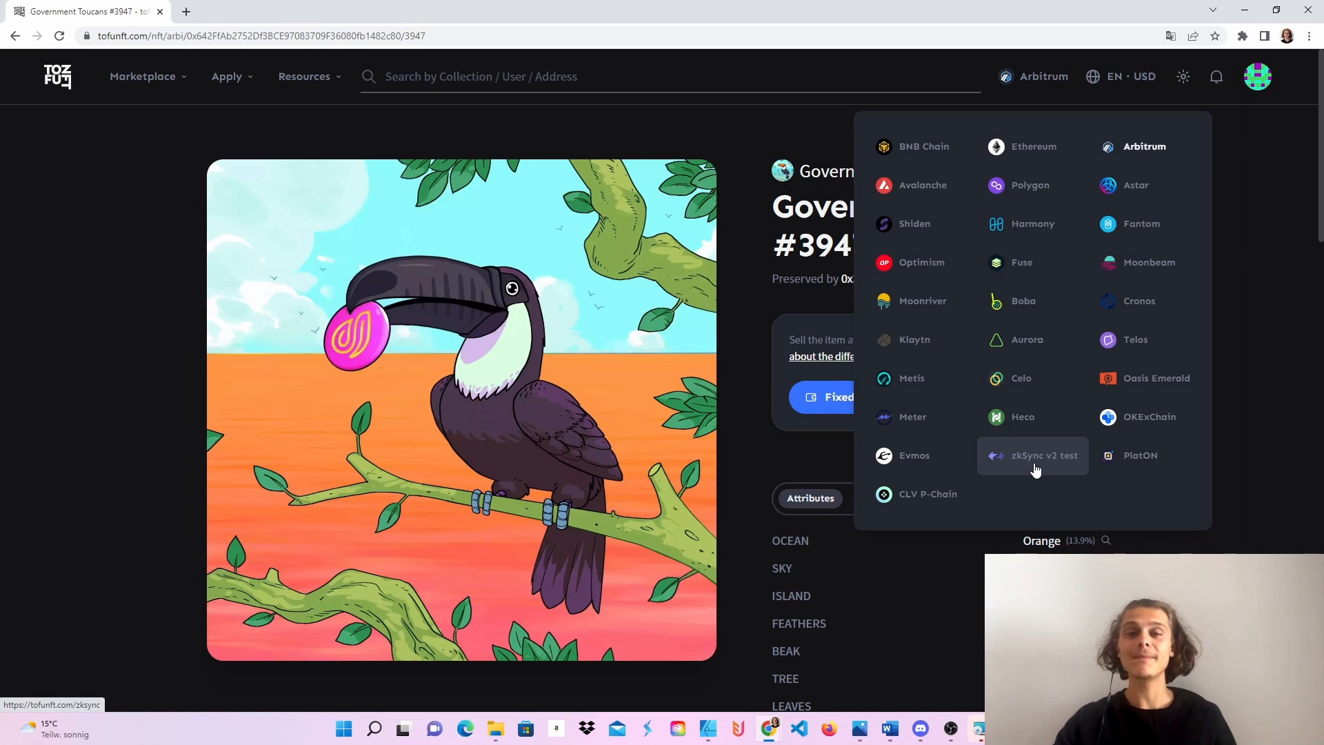
mouse_move(1038, 80)
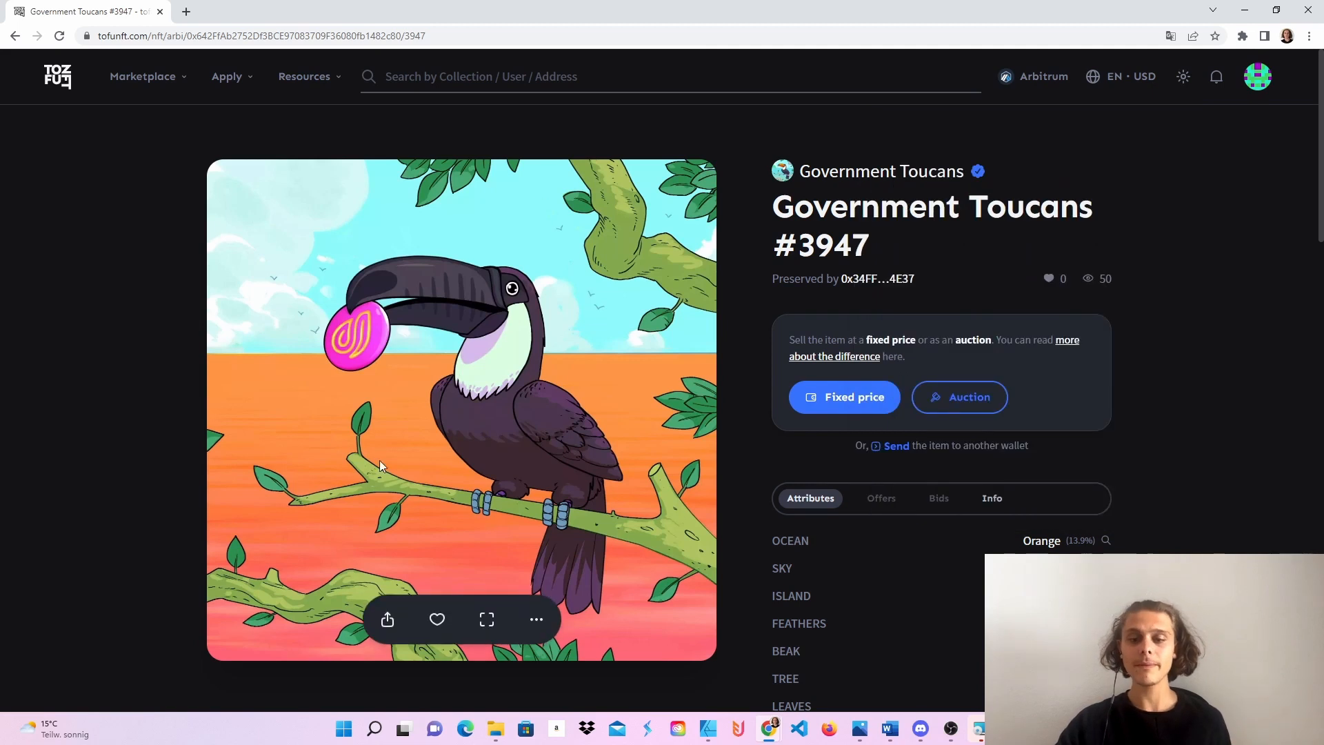
mouse_move(438, 351)
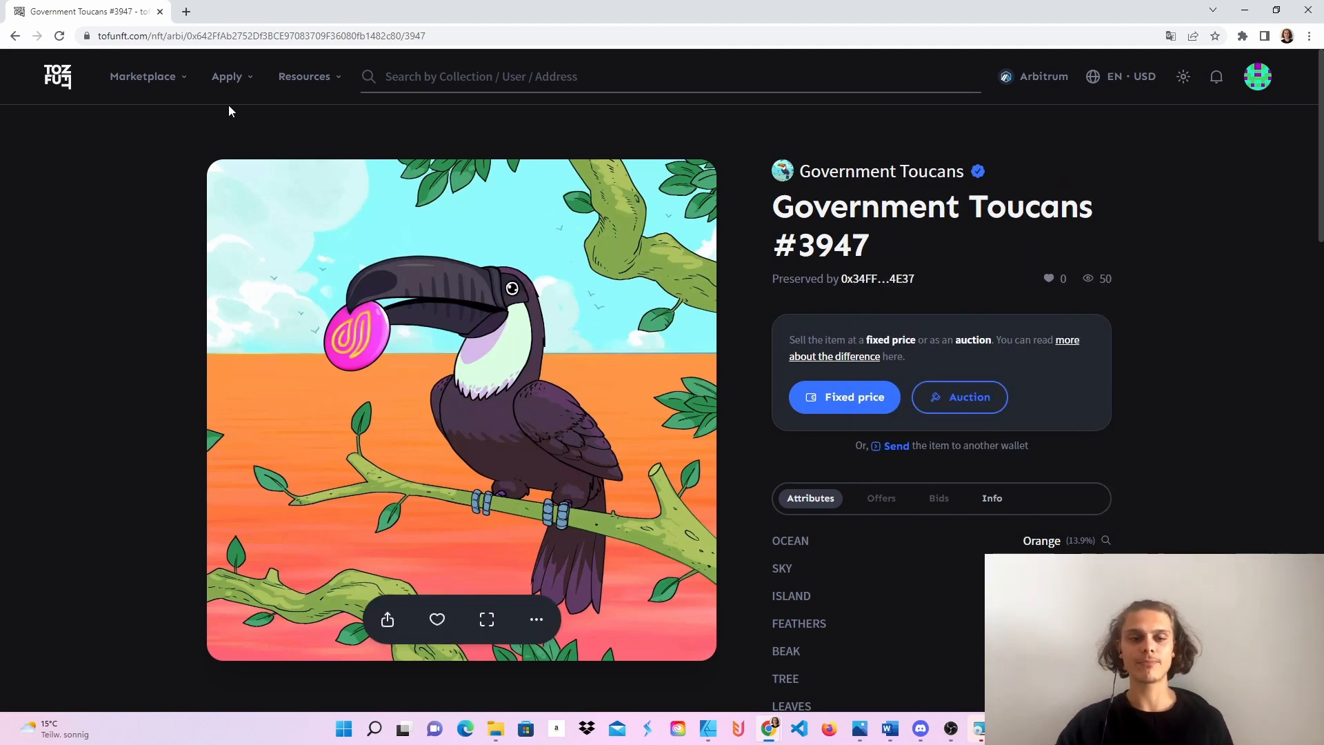
mouse_move(142, 76)
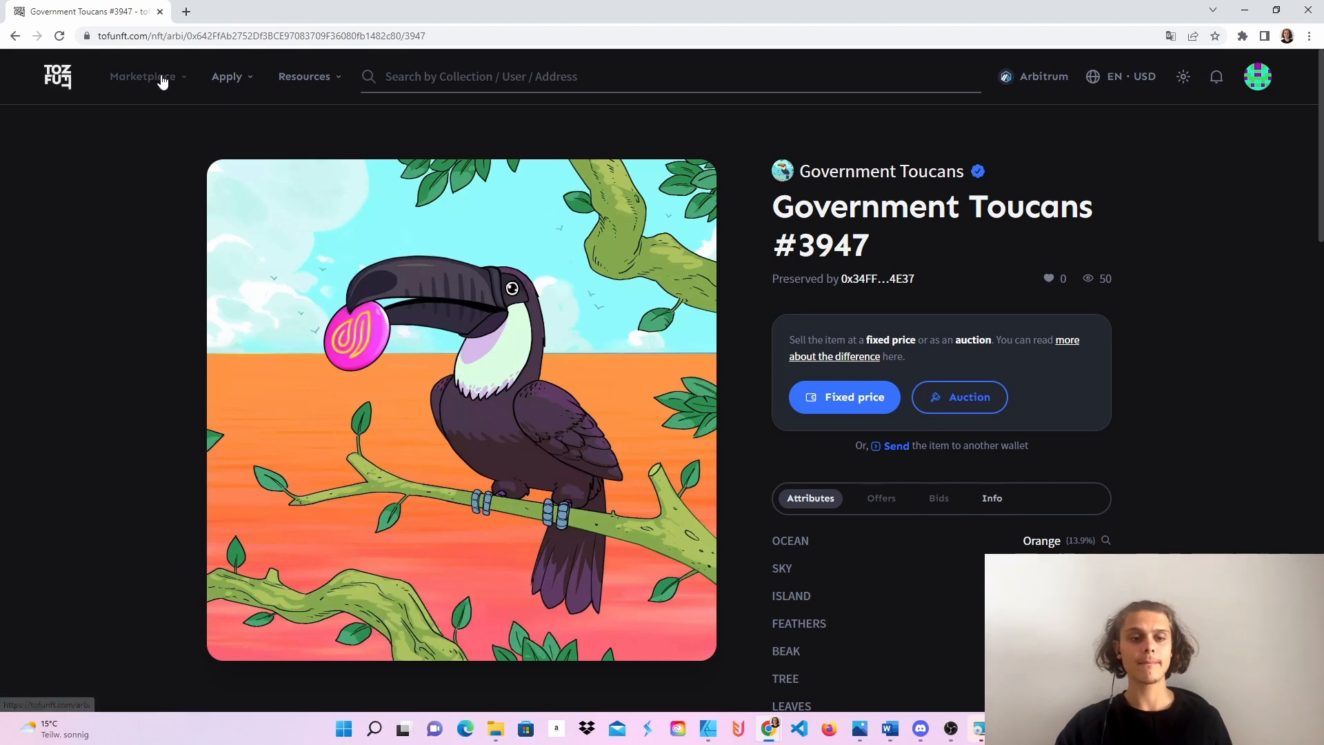
mouse_move(175, 171)
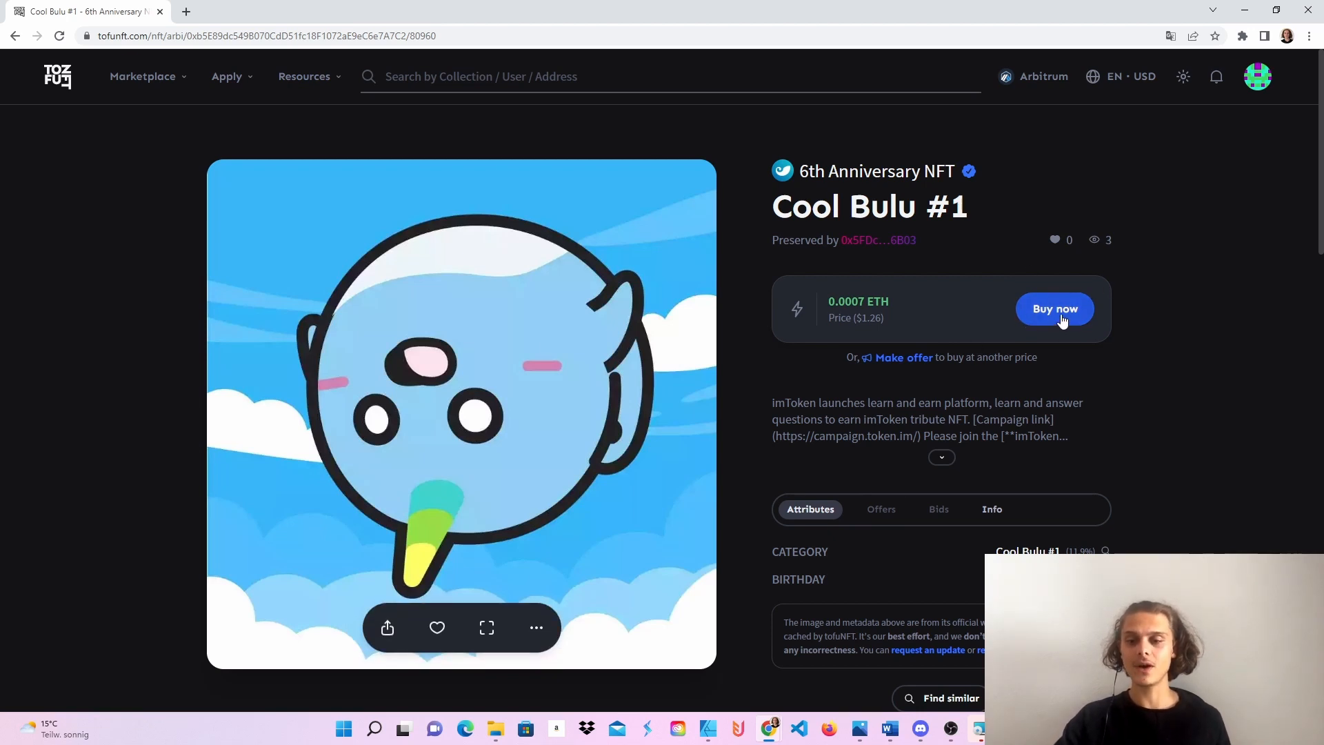
Buy Cool Bulu #1 for 0.0007 ETH via Buy now and approve the transaction in MetaMask
click(1055, 308)
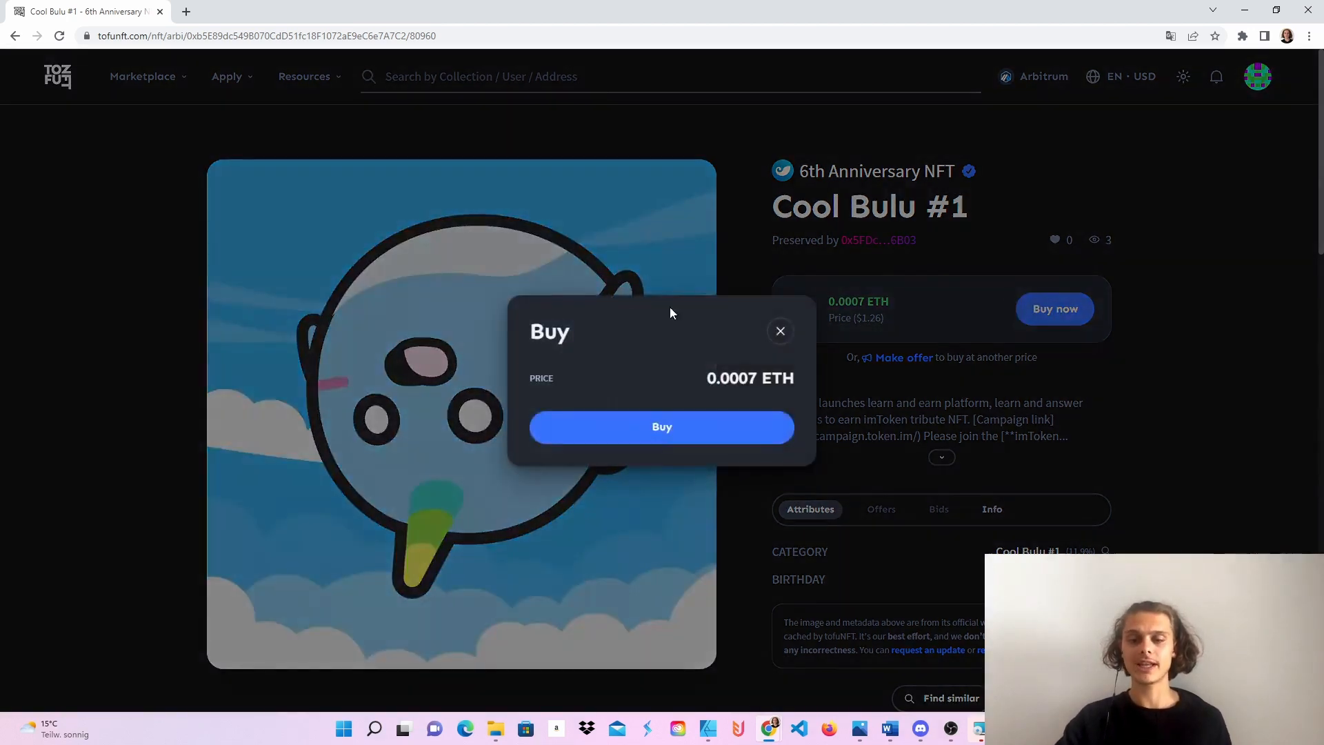
click(661, 426)
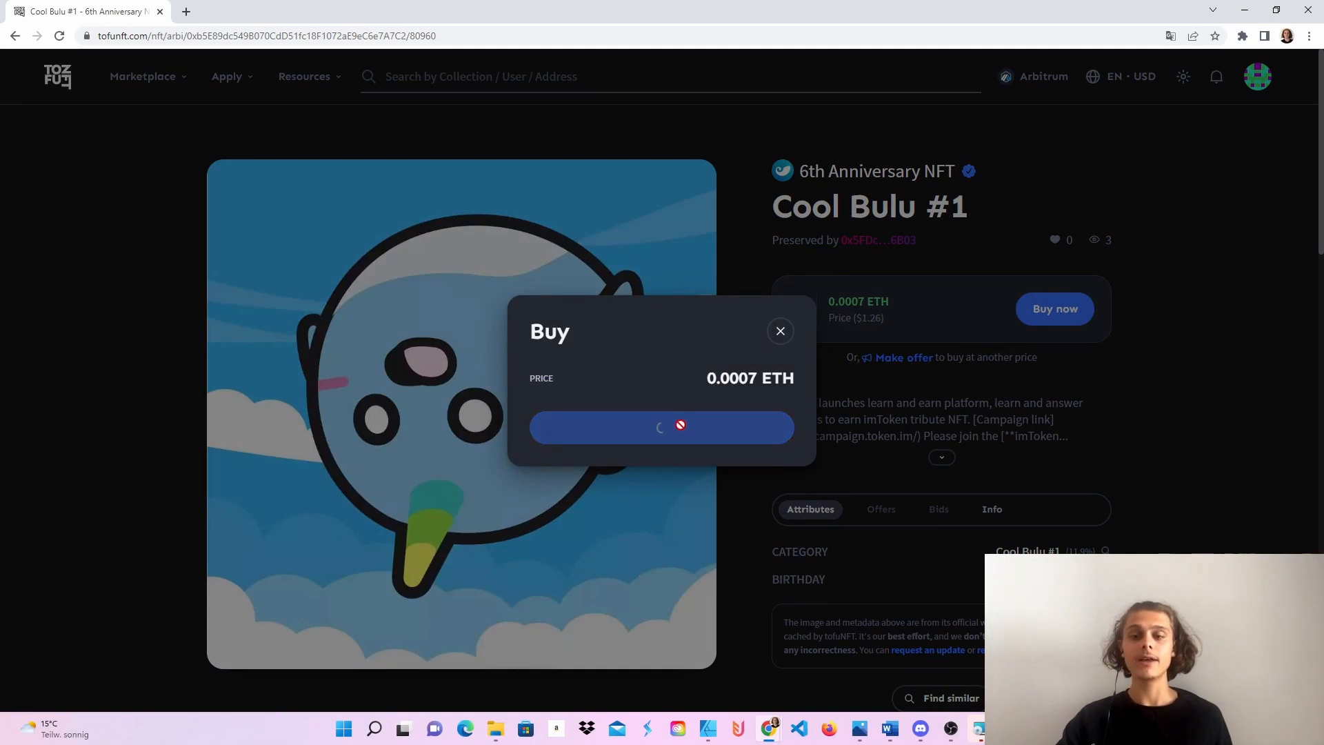
click(660, 426)
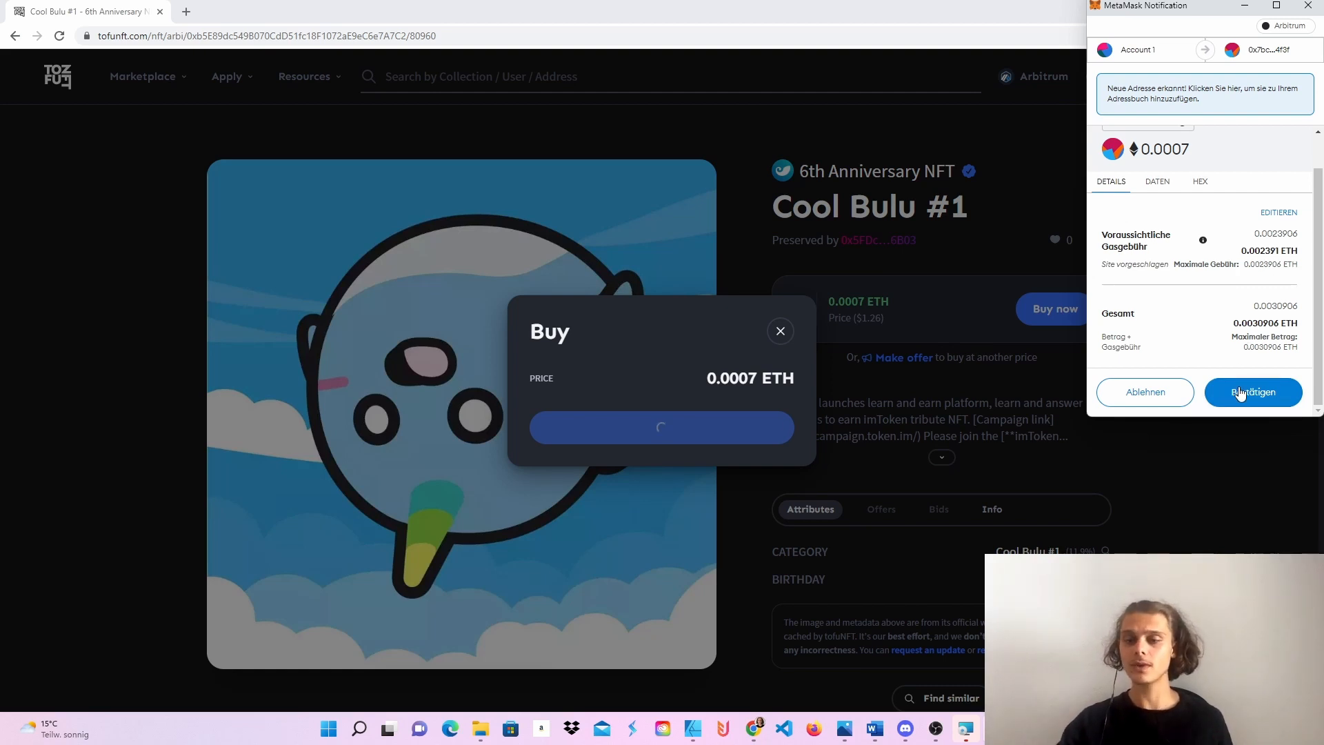
click(1252, 392)
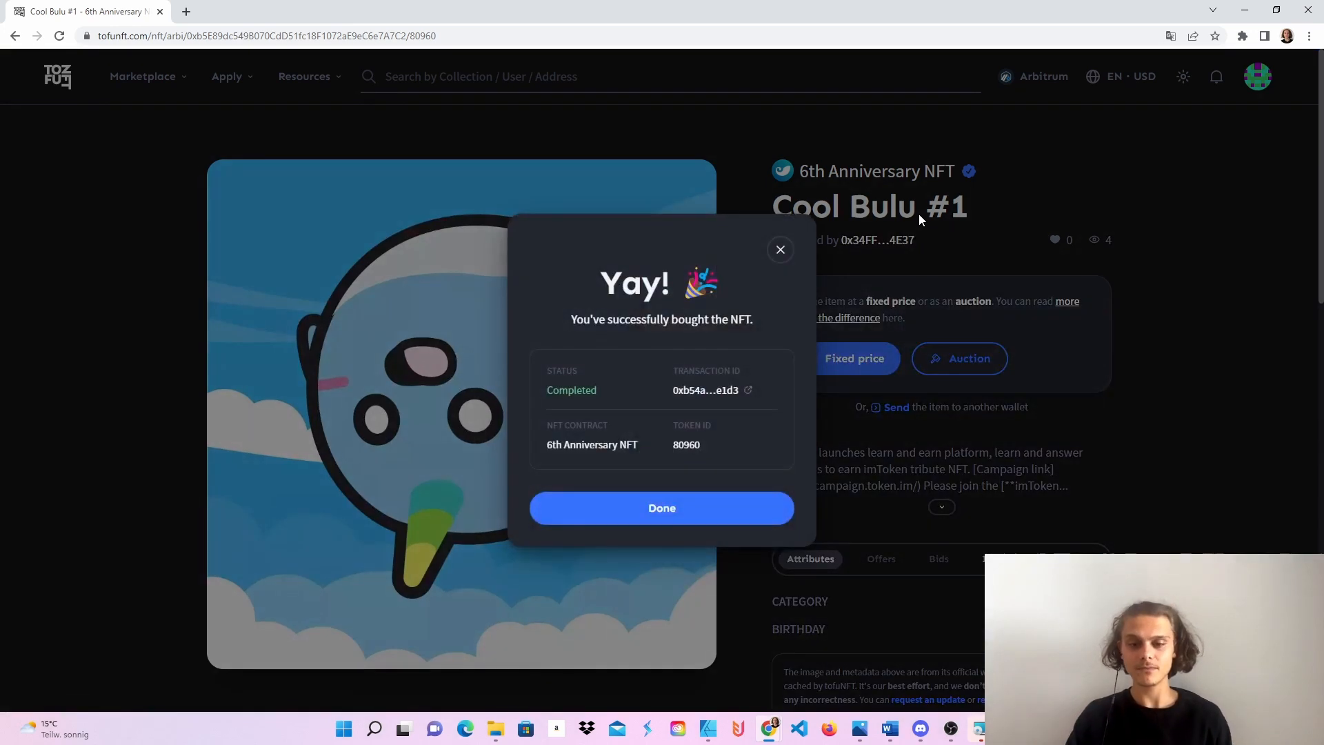
mouse_move(674, 194)
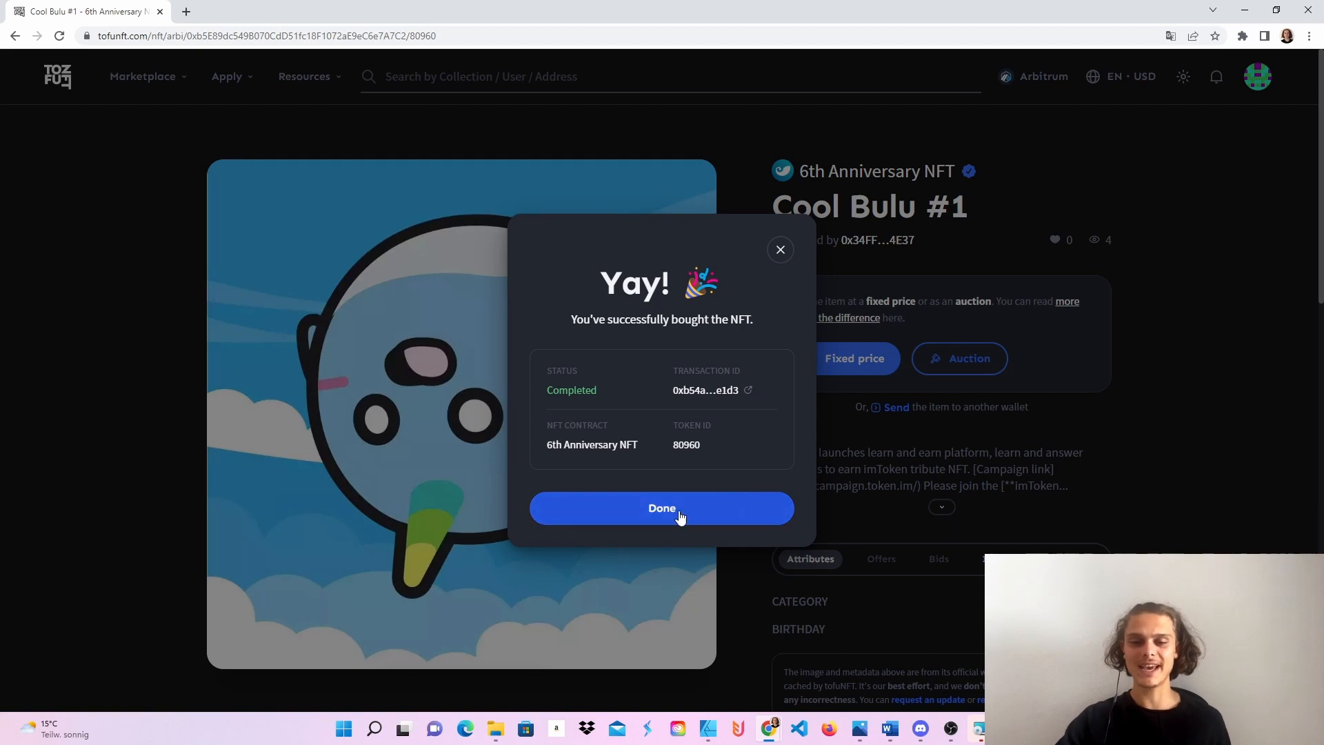
Dismiss the purchase success message and check the In wallet list for Cool Bulu #1
click(661, 507)
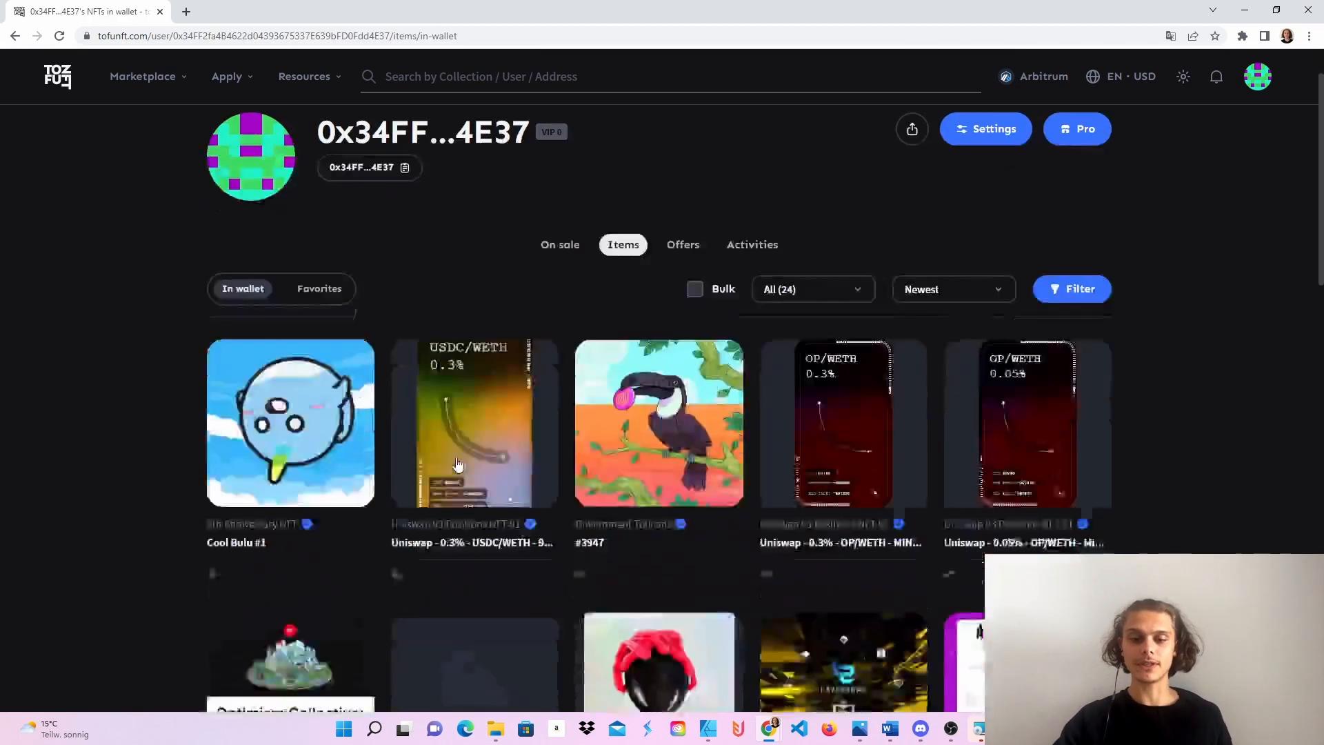
scroll(down, 3)
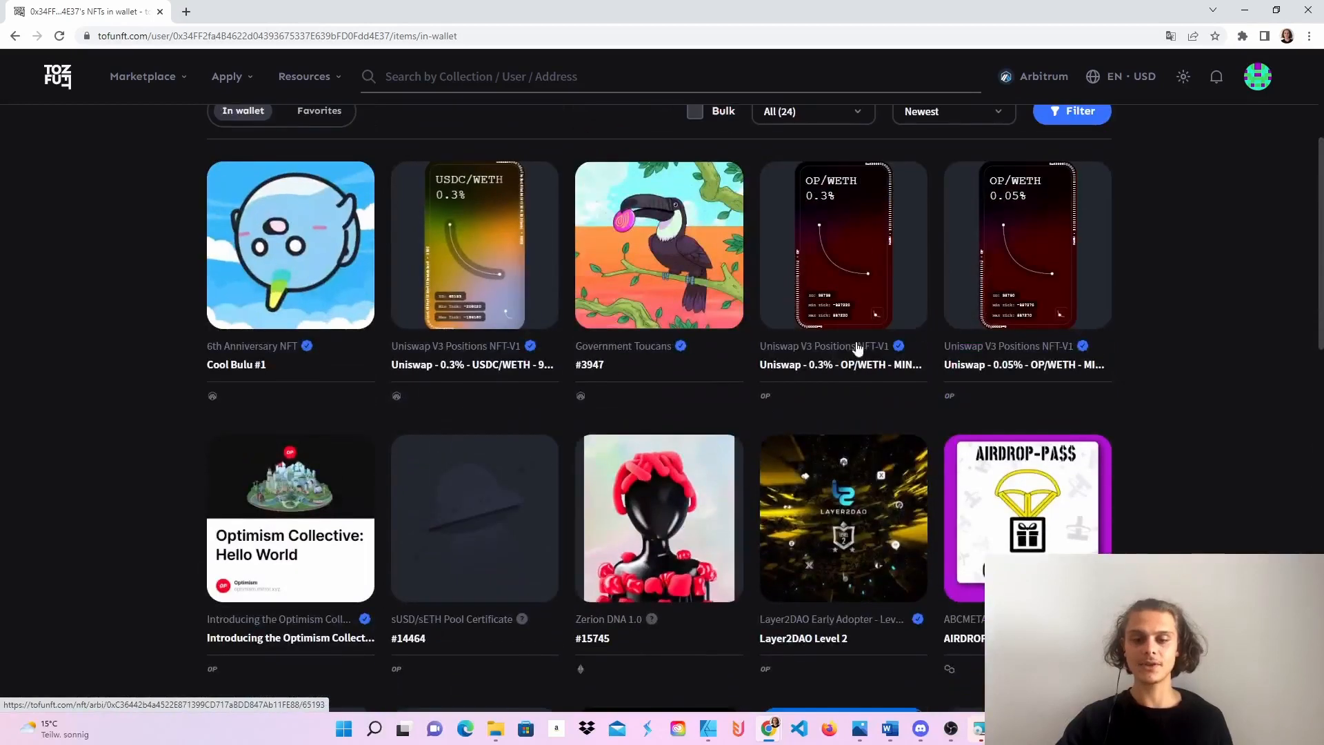
scroll(up, 3)
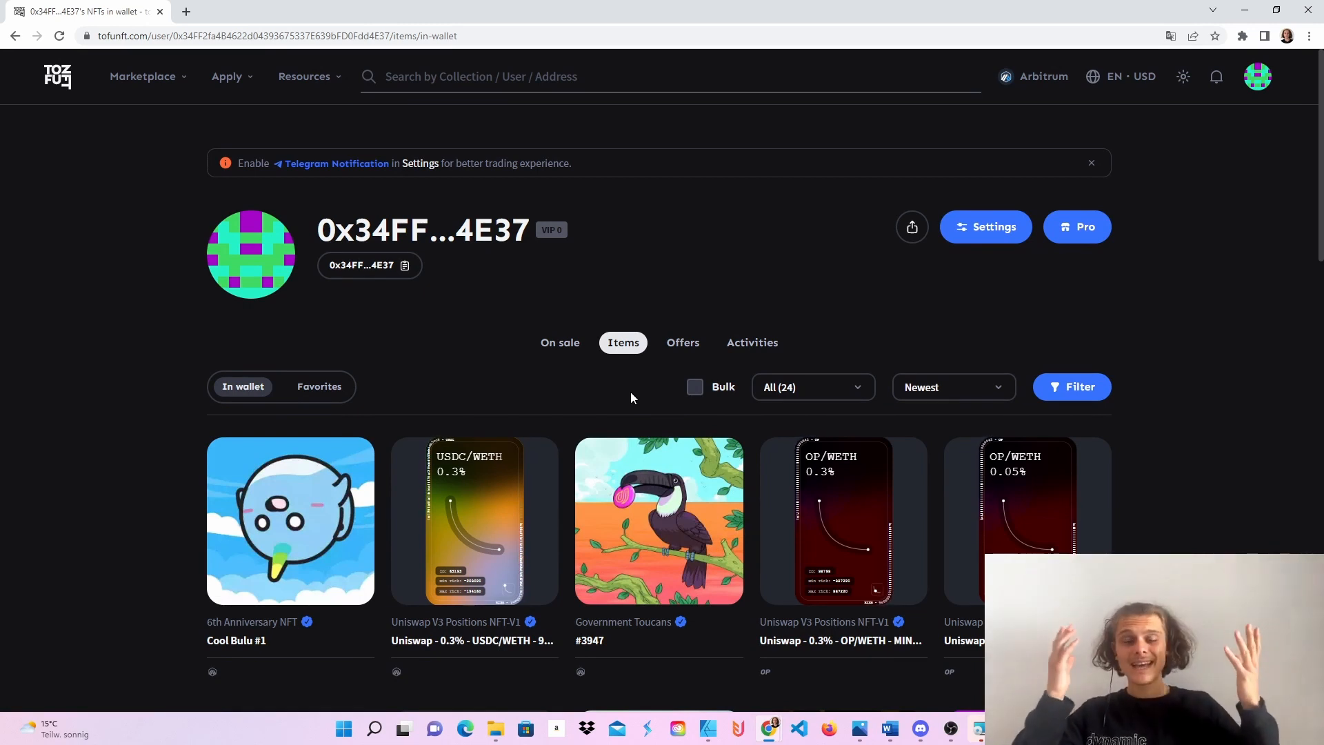
mouse_move(272, 522)
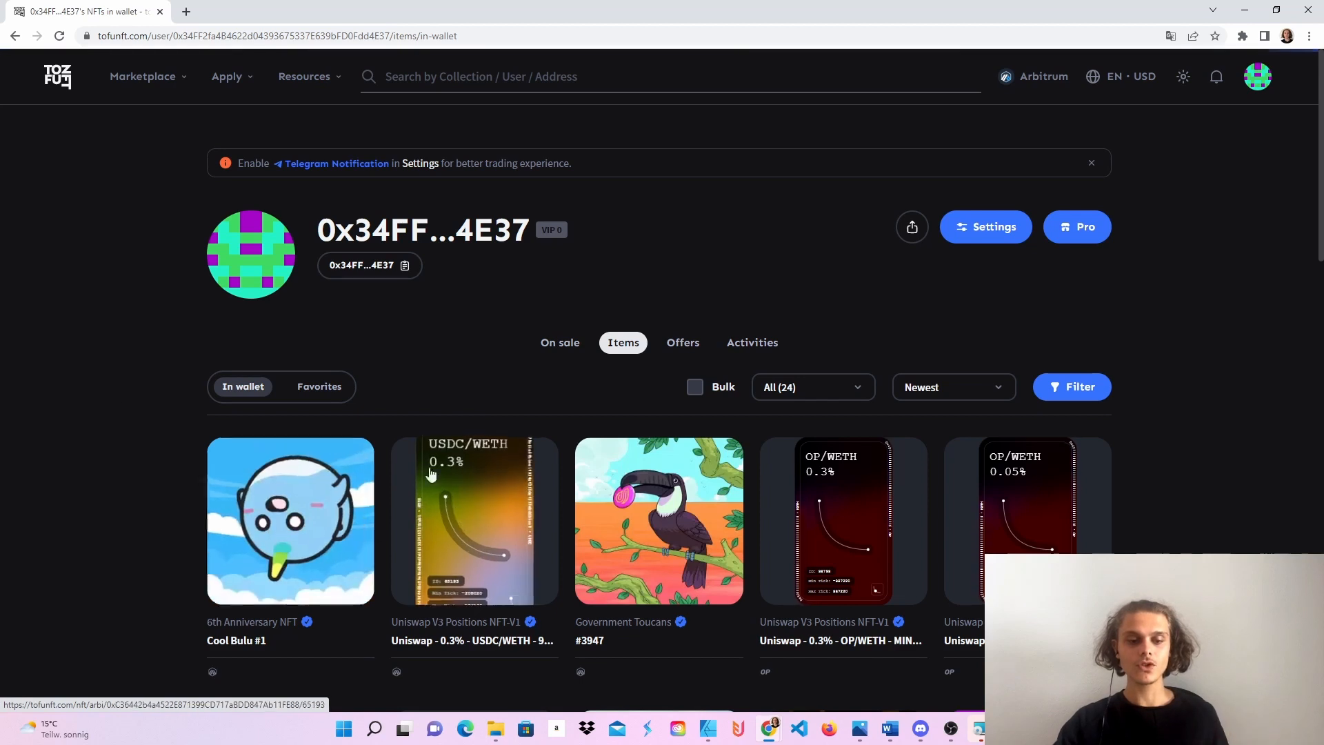
Open the owned Cool Bulu #1 and enter a Fixed Price of 0.004 ETH in the Sell dialog
click(289, 520)
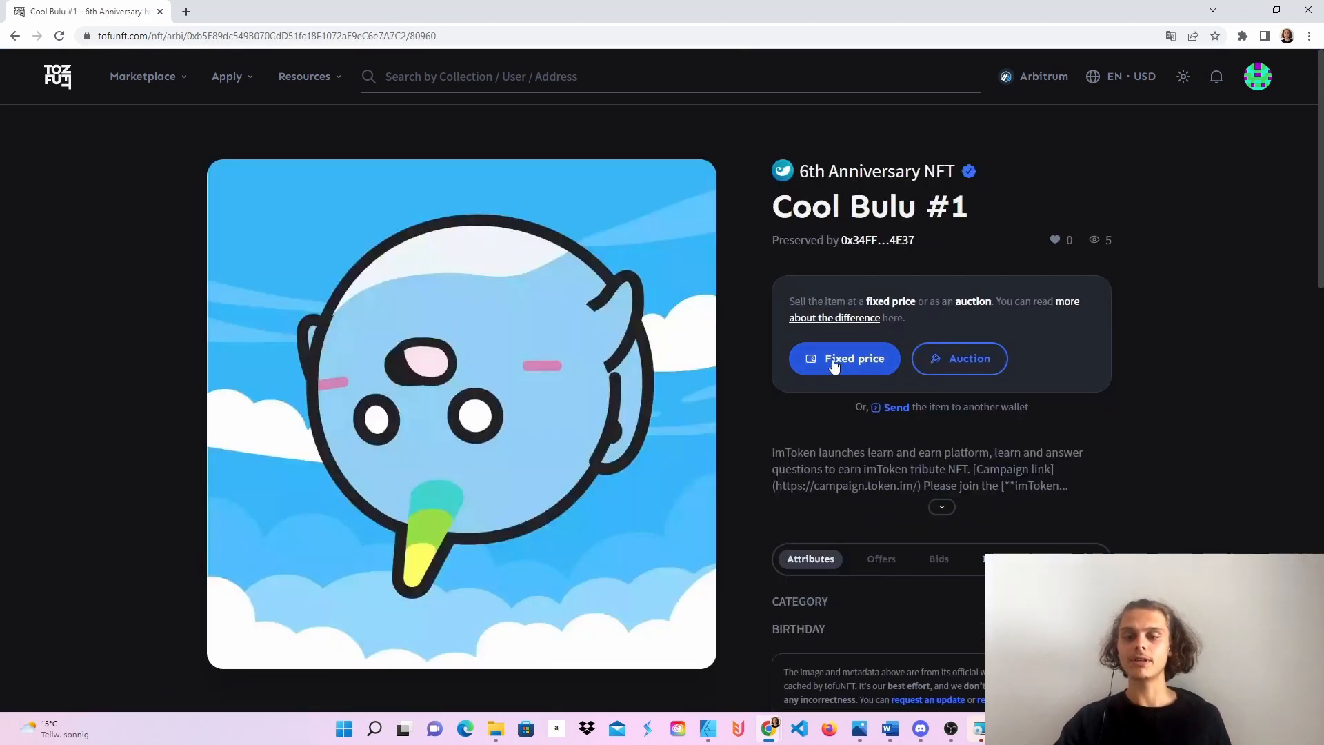
click(844, 359)
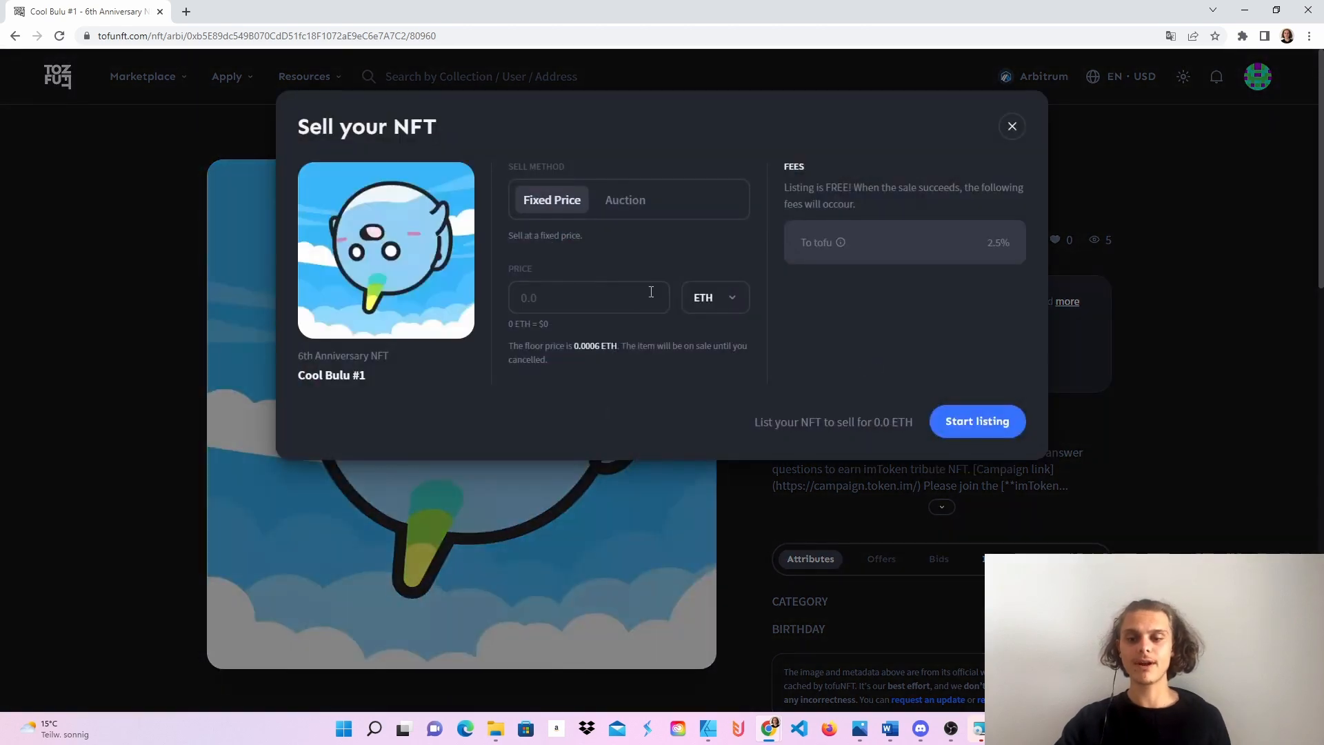
click(589, 298)
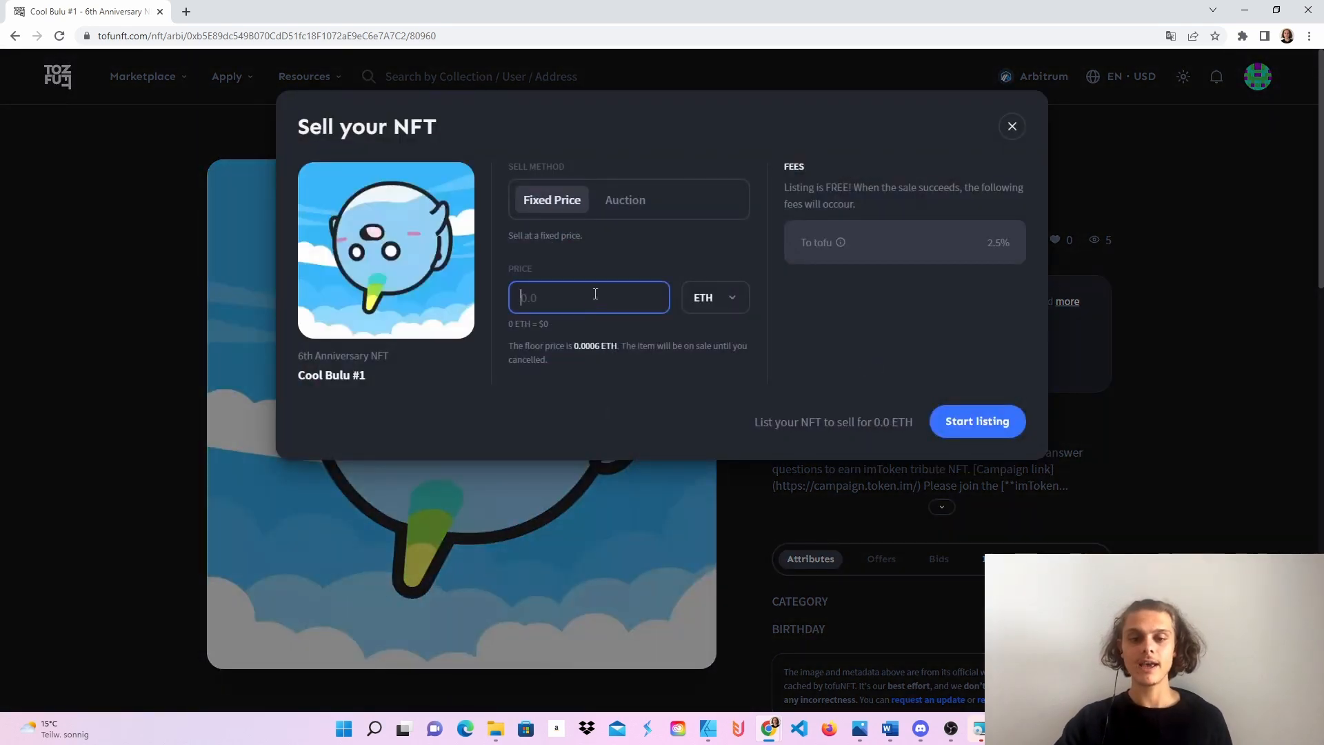
text(0.004)
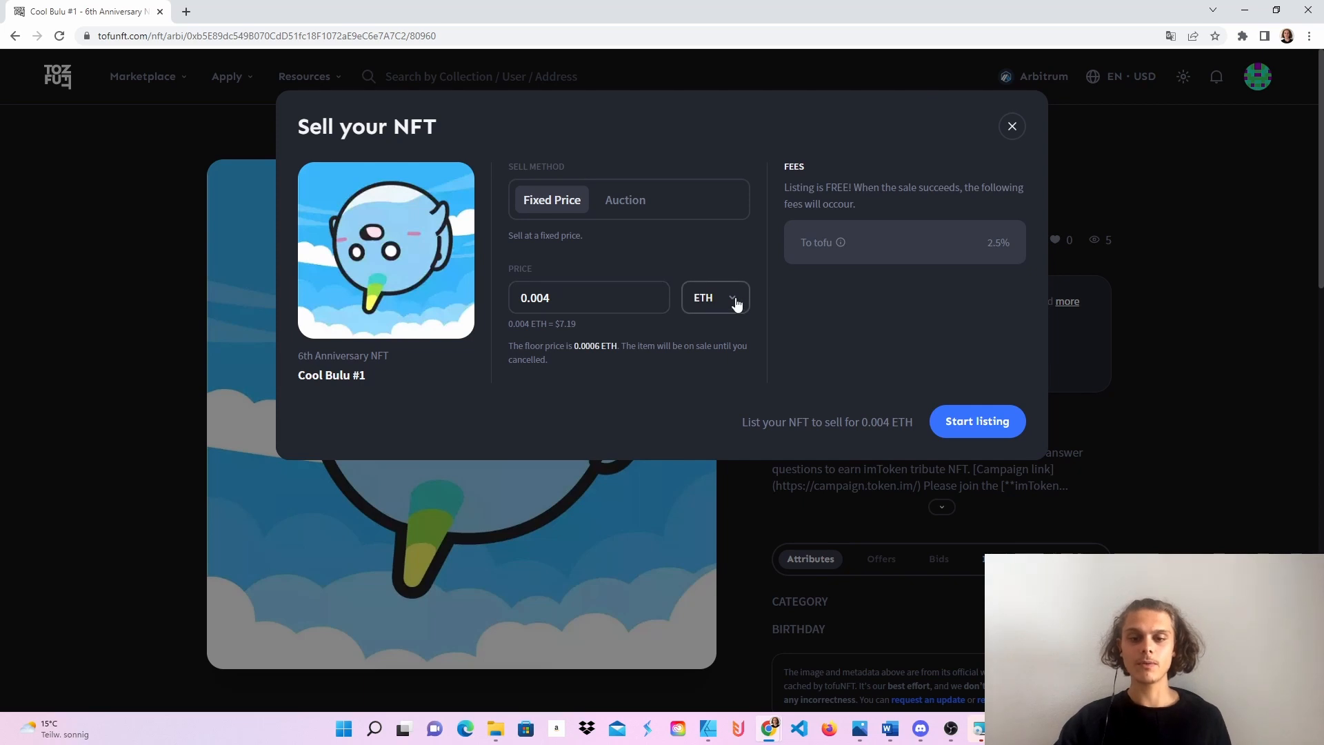
mouse_move(977, 422)
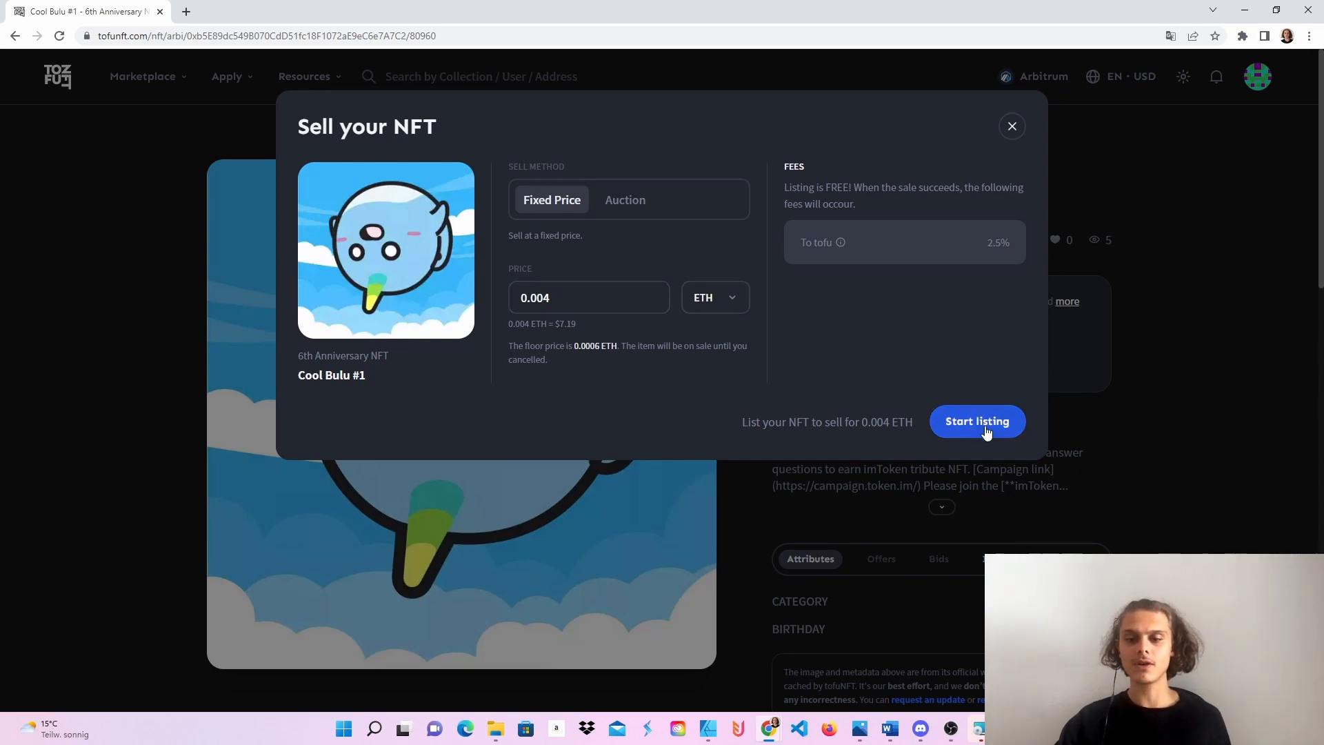
Start the 0.004 ETH listing and approve marketplace access to the token in MetaMask
click(976, 421)
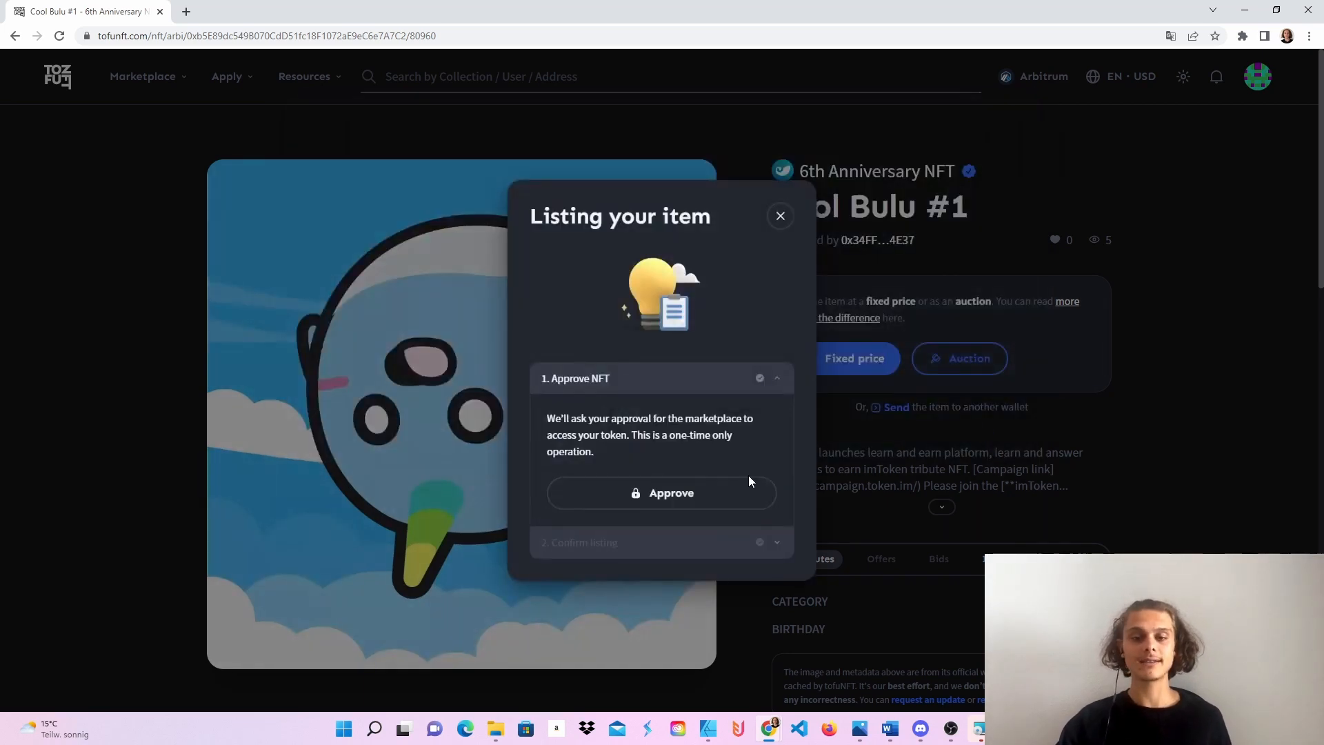
click(661, 493)
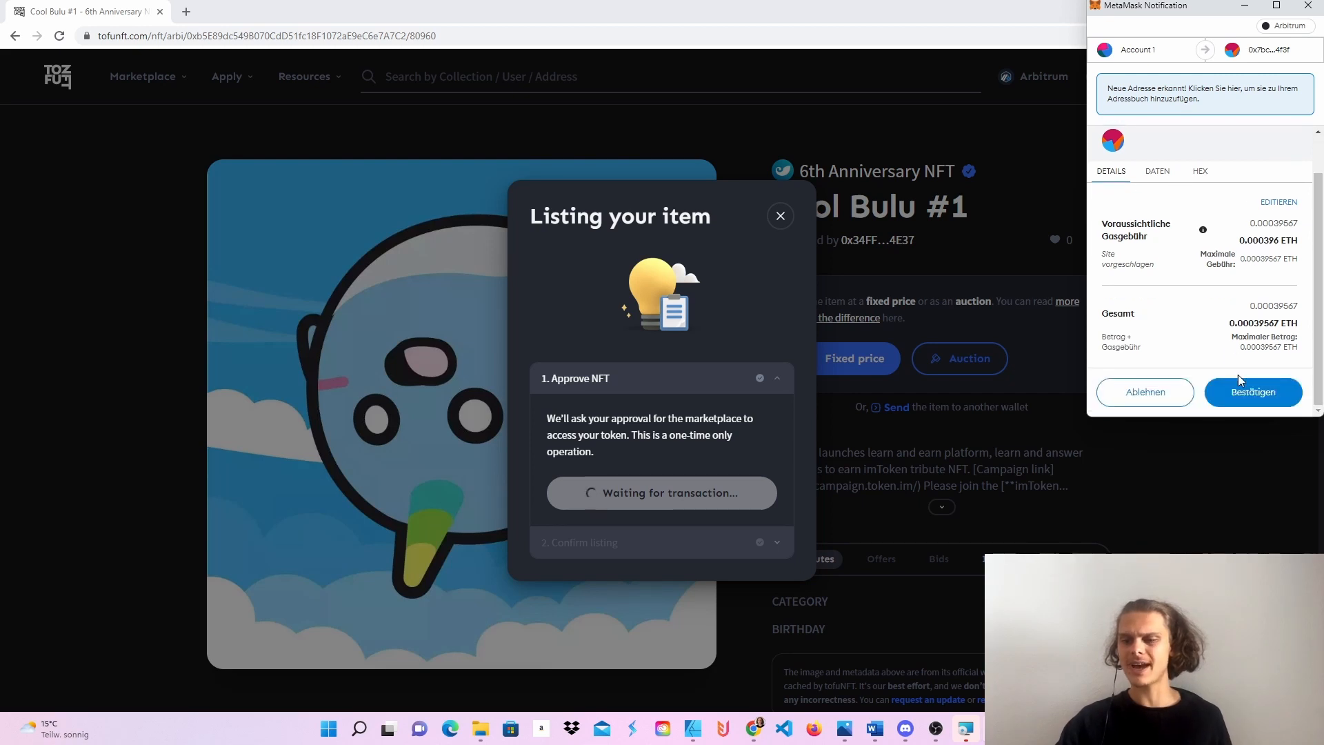
click(1254, 392)
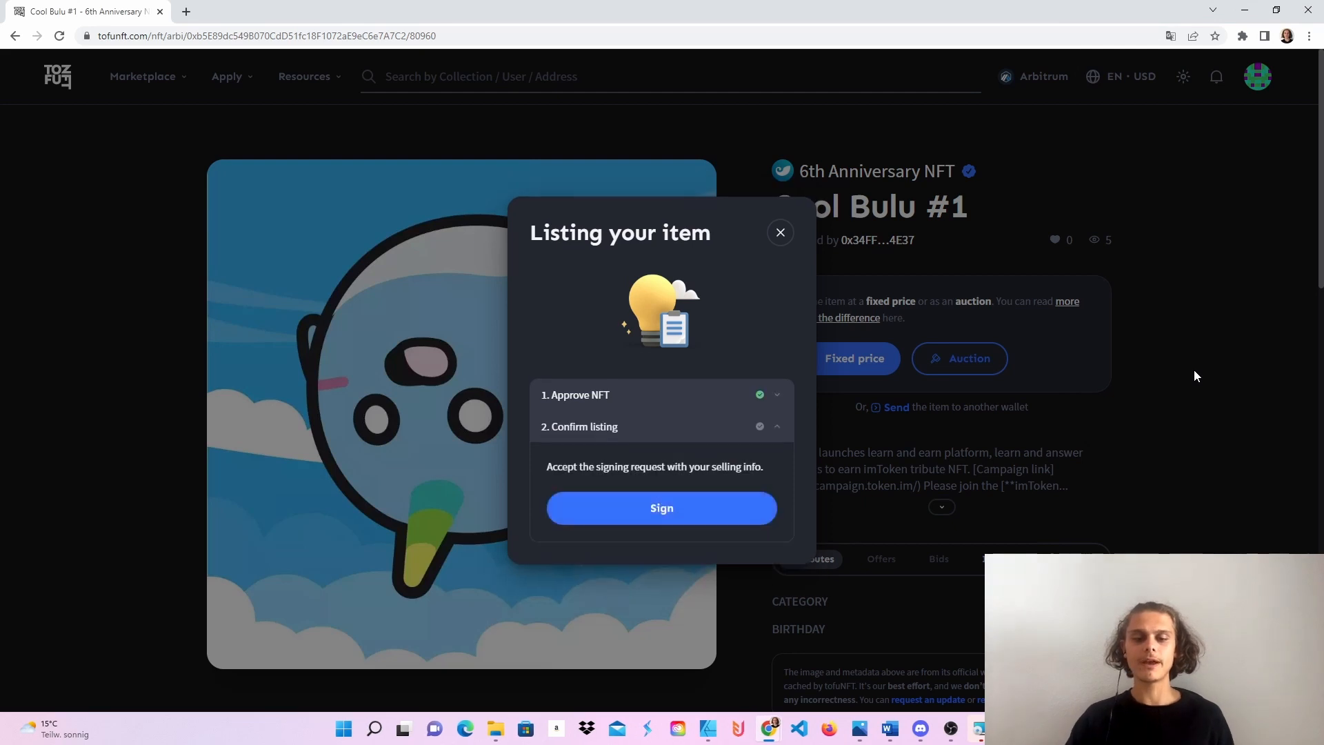
Sign the listing request in MetaMask so Cool Bulu #1 goes on sale at 0.004 ETH
click(661, 508)
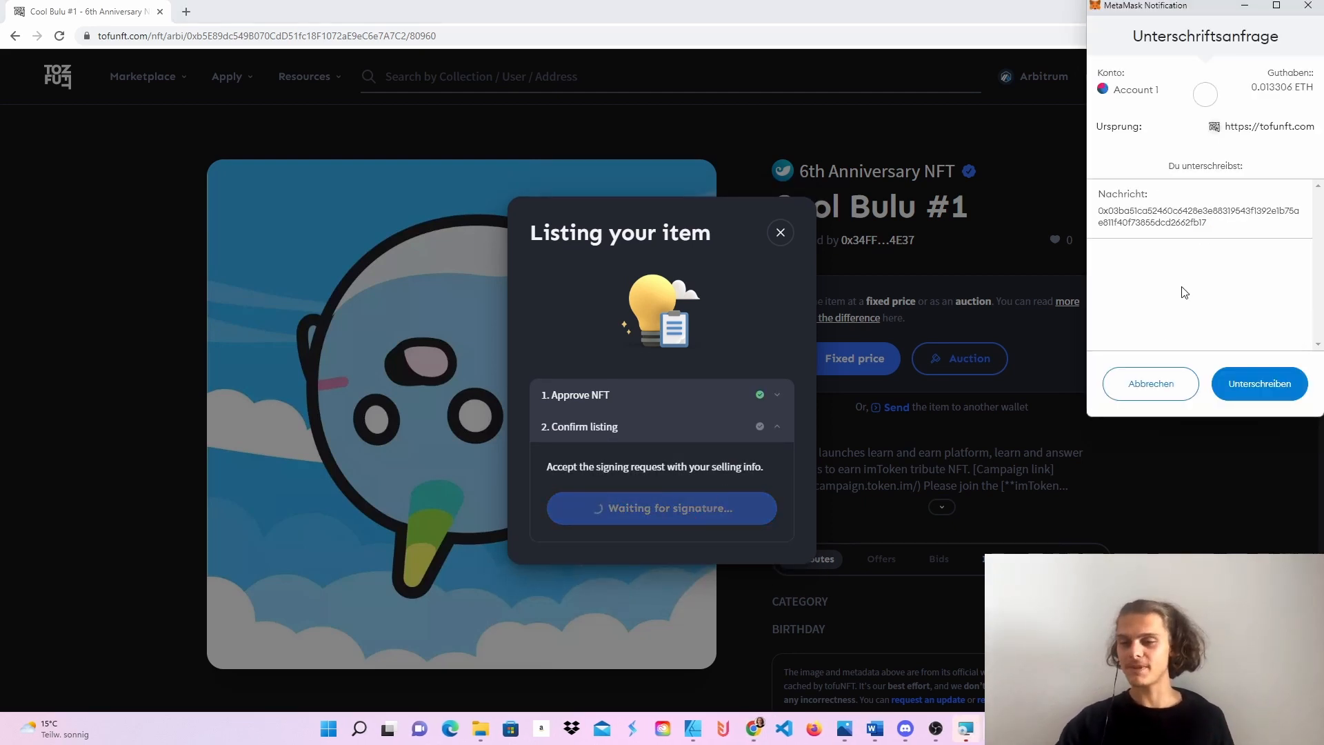
click(1259, 384)
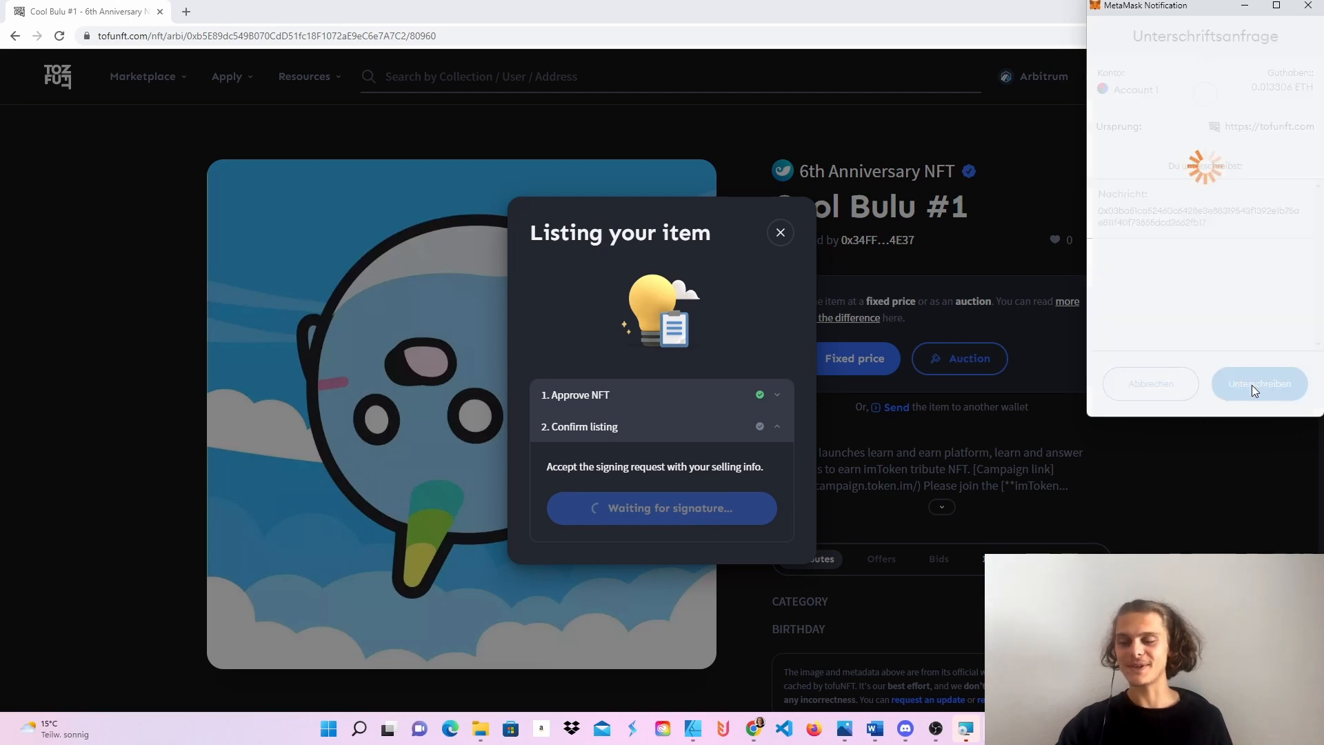
click(1258, 384)
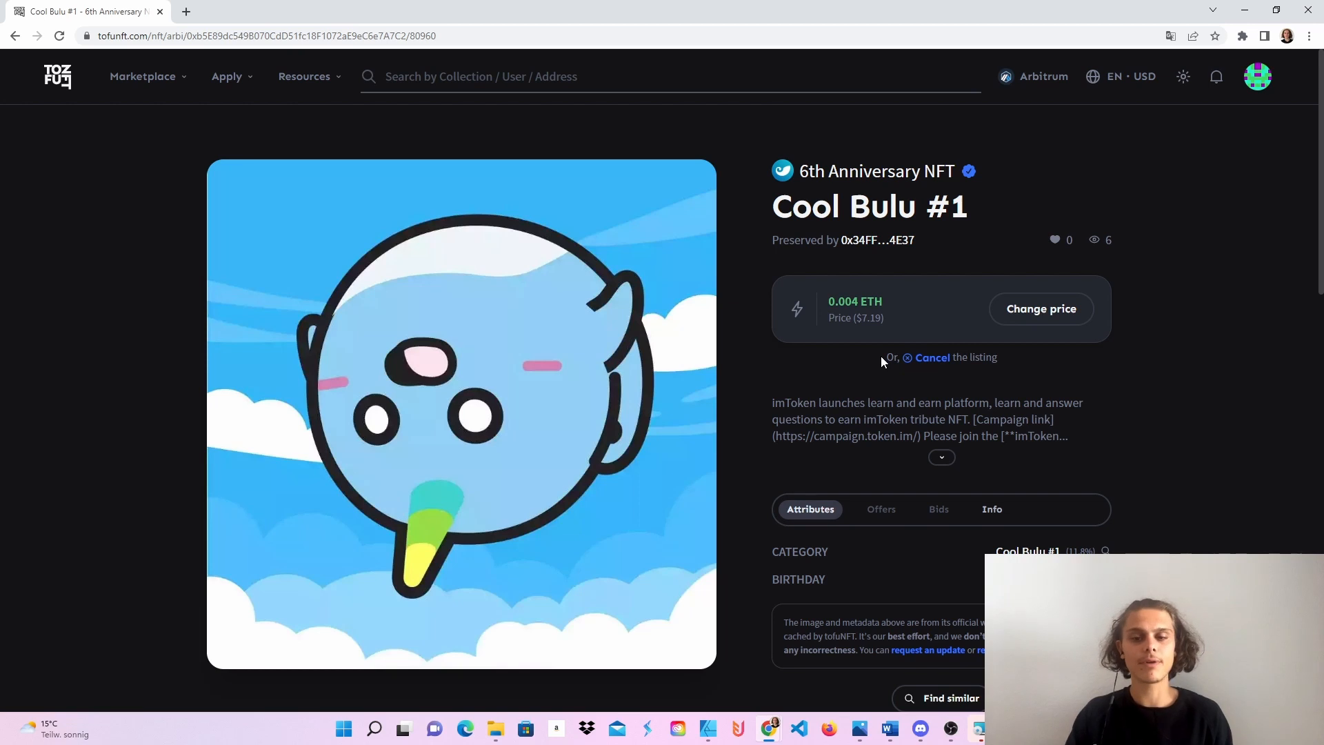
mouse_move(502, 372)
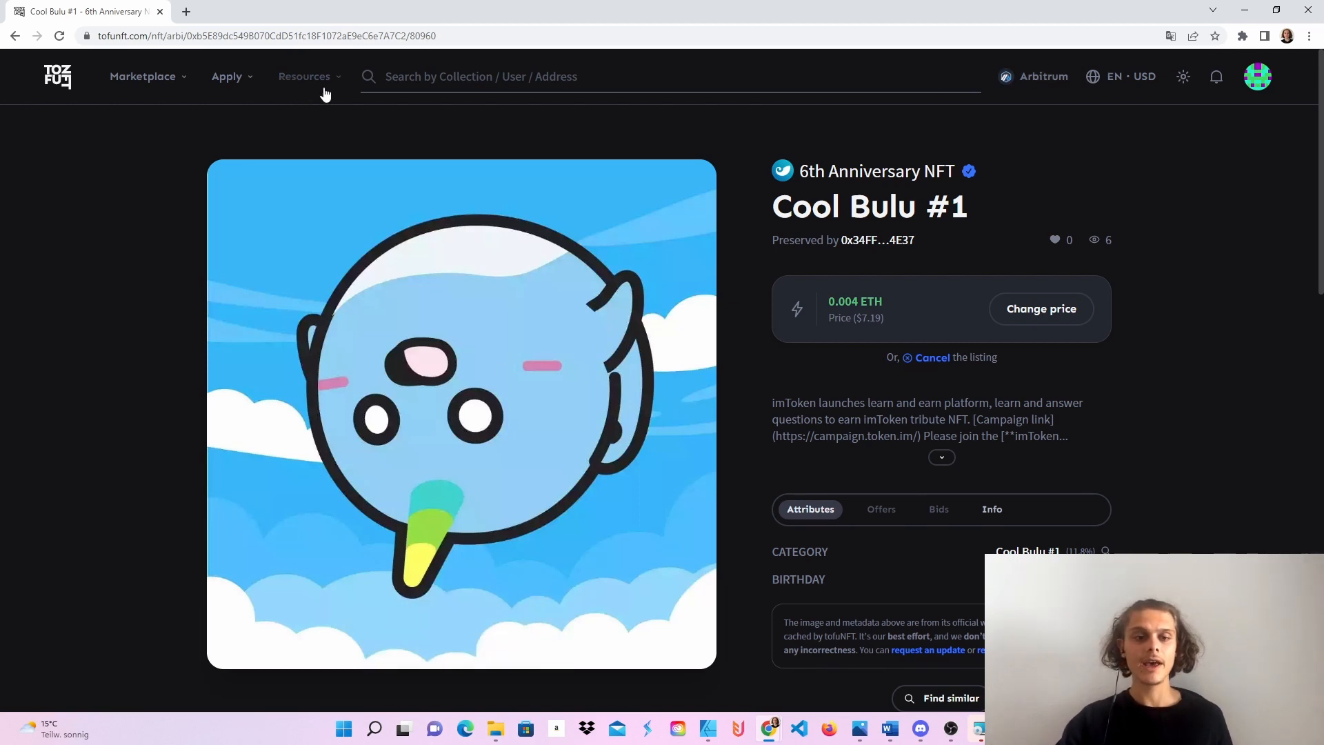
click(226, 76)
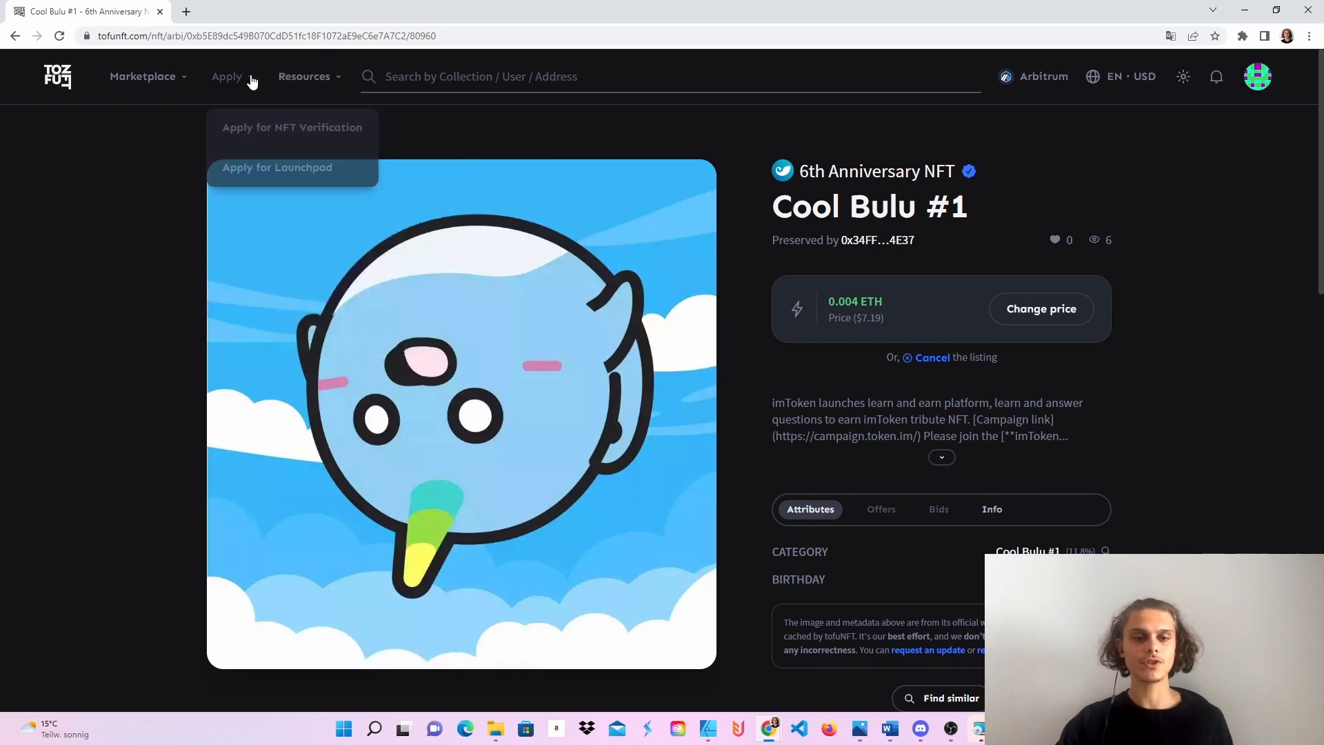
mouse_move(283, 174)
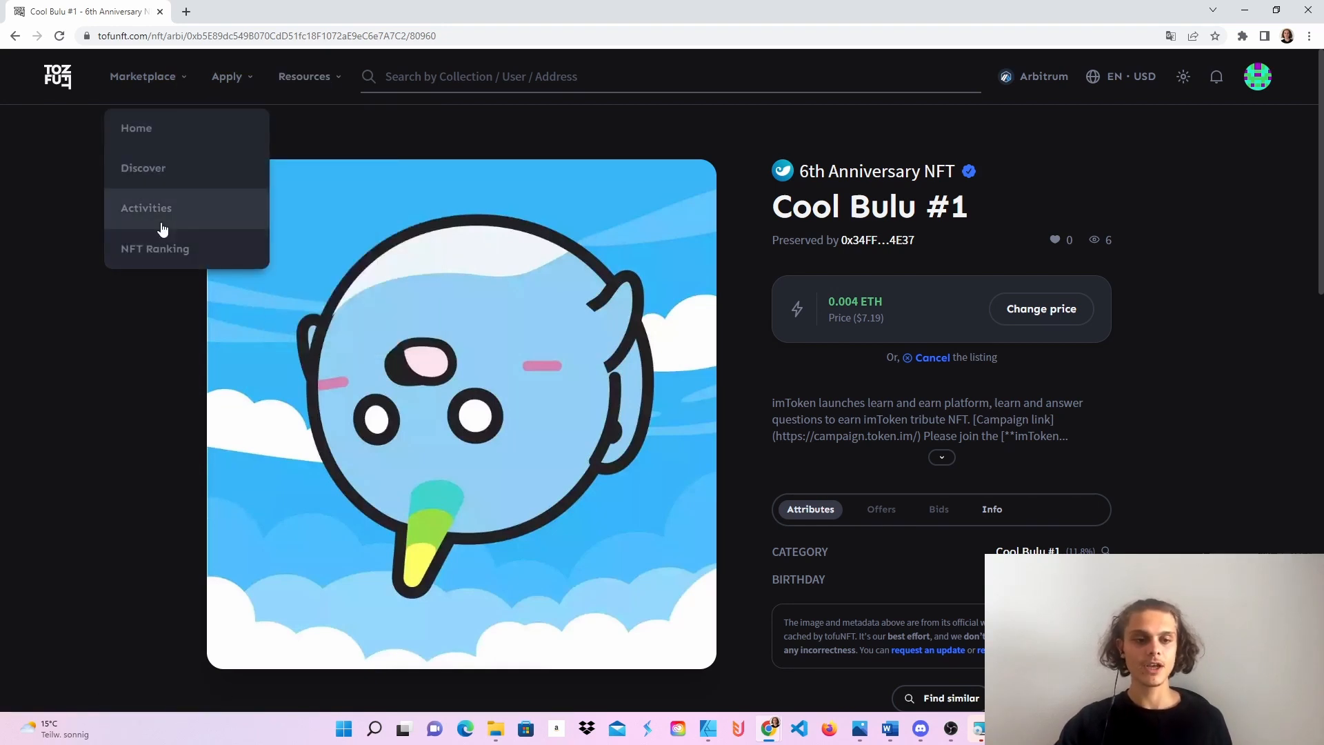
mouse_move(178, 253)
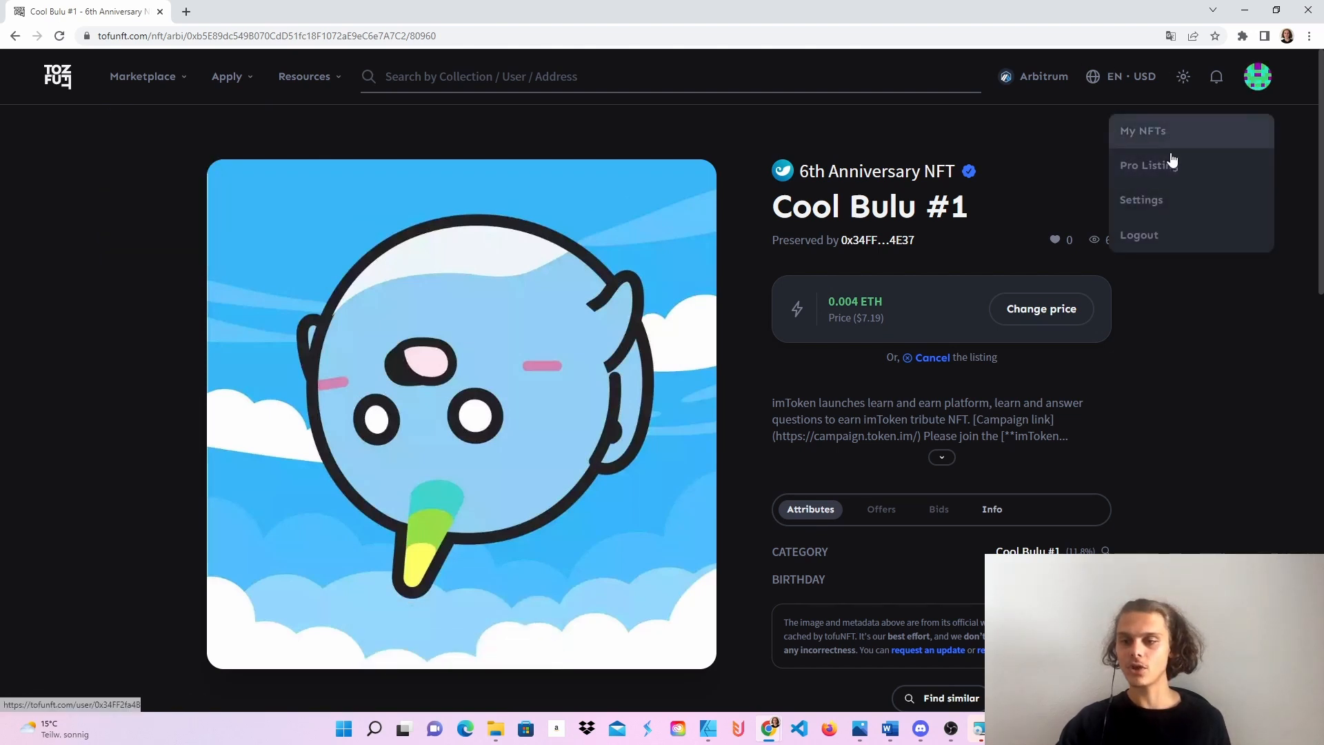
mouse_move(1150, 164)
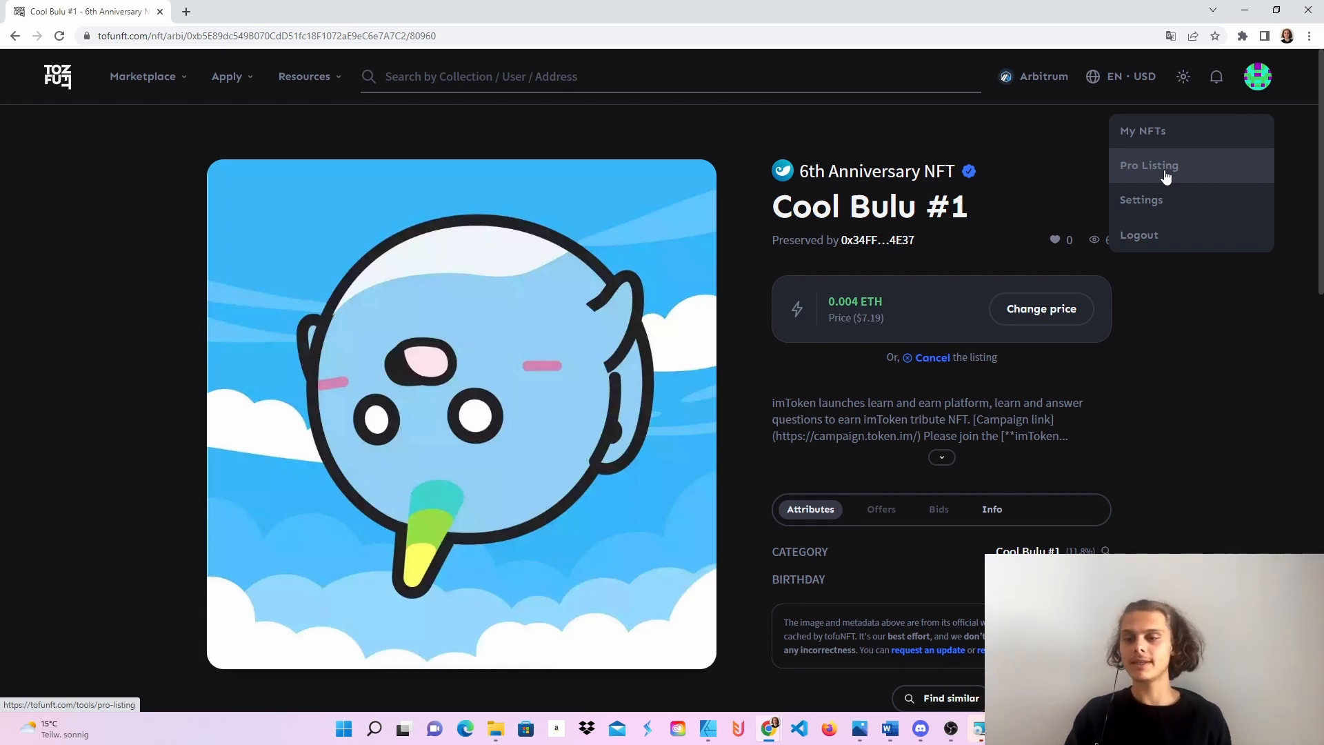
click(1209, 329)
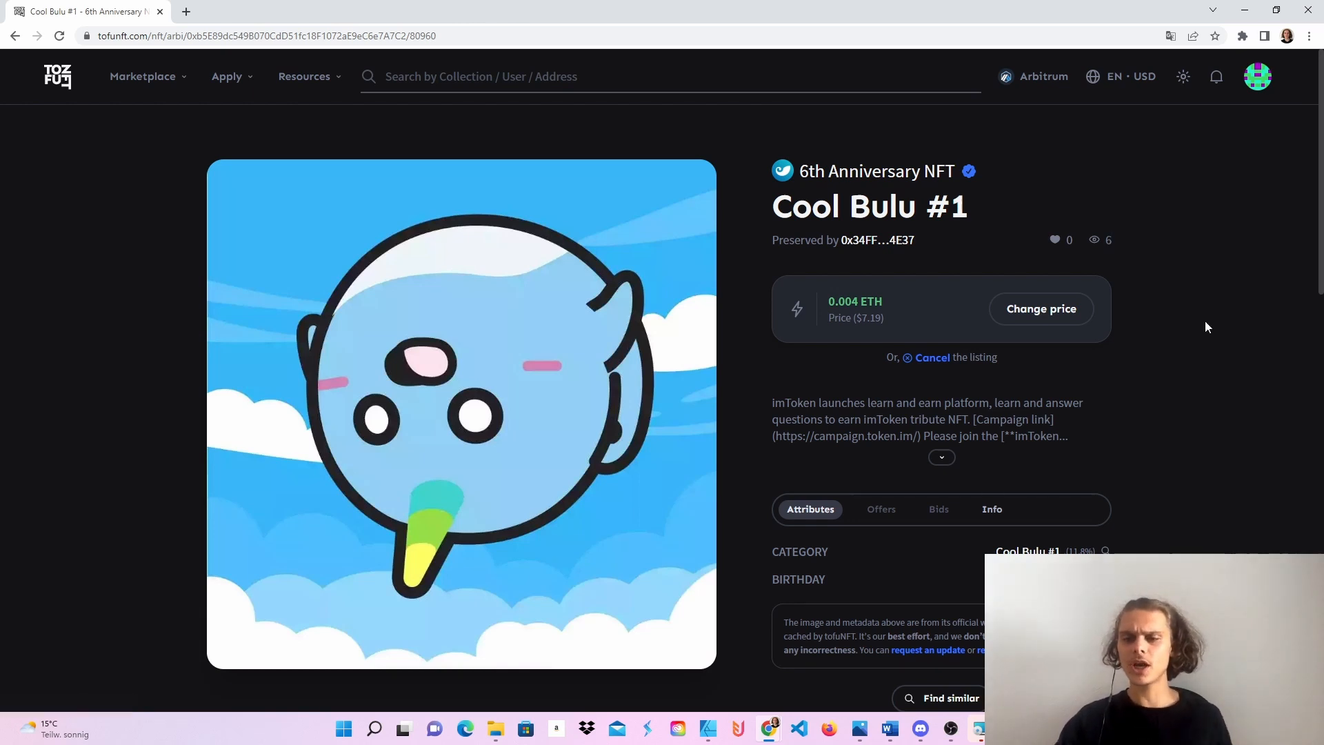